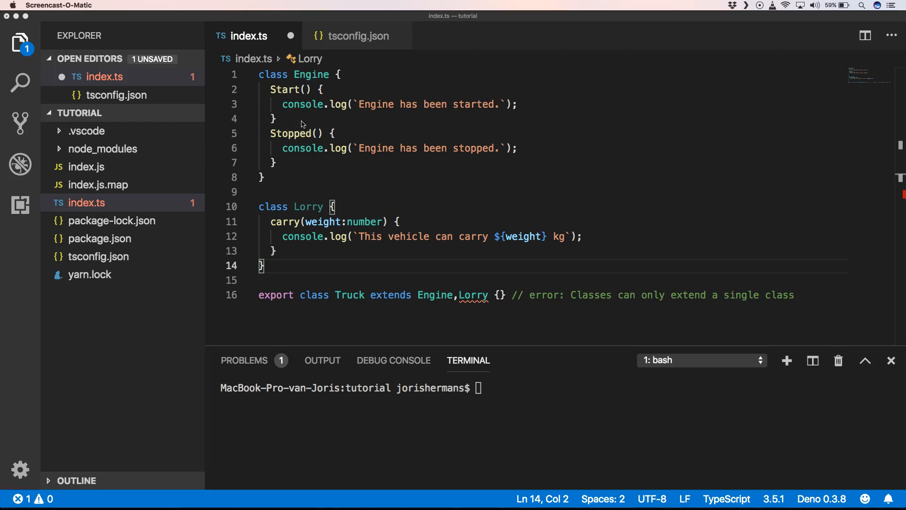
mouse_move(485, 283)
type("interface")
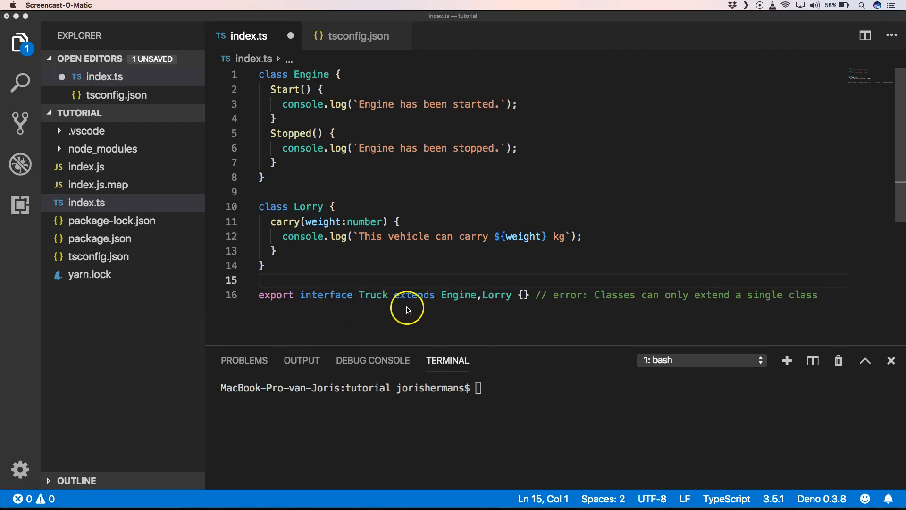
mouse_move(463, 307)
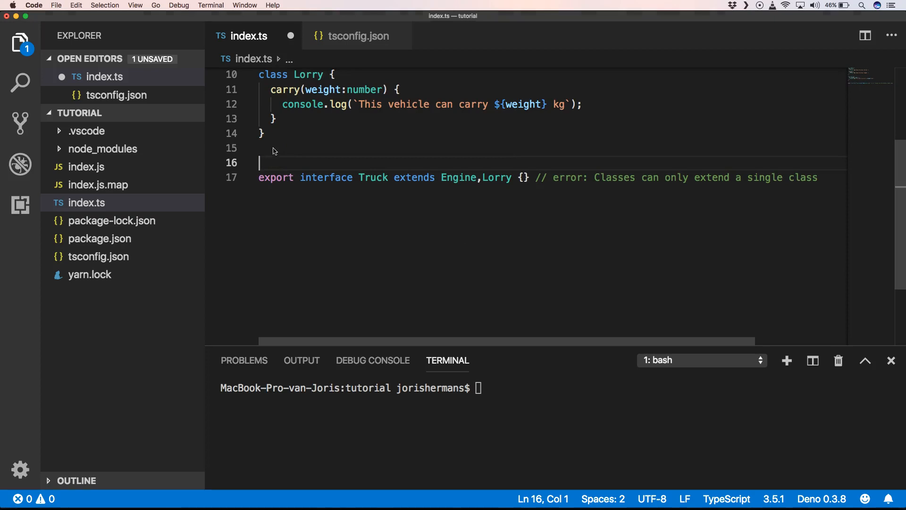
Step: Declare 'export class Truck {}' on line 16, just above the Truck interface
type("e")
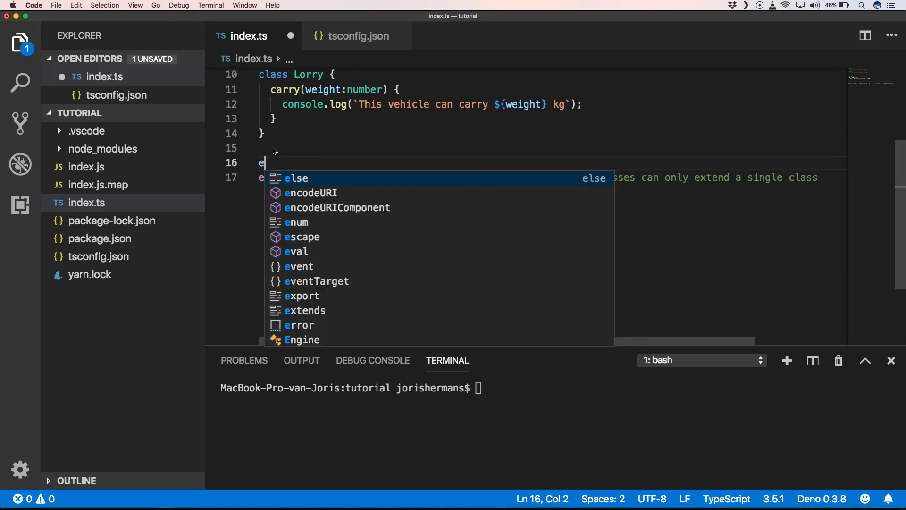
type("xport")
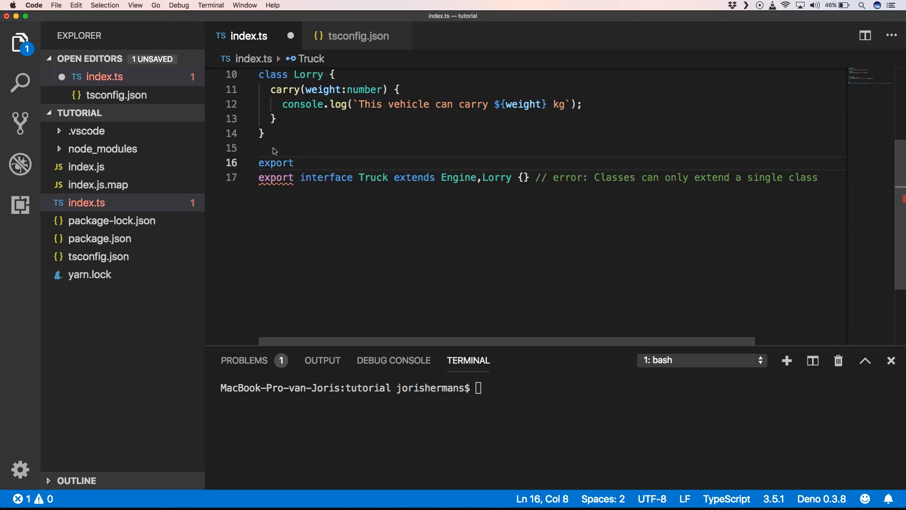
type("class Truck")
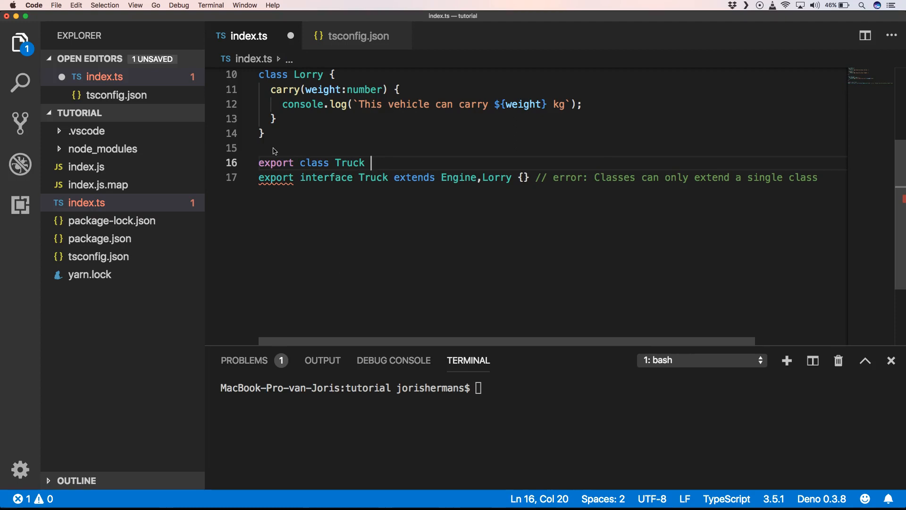
type("{}")
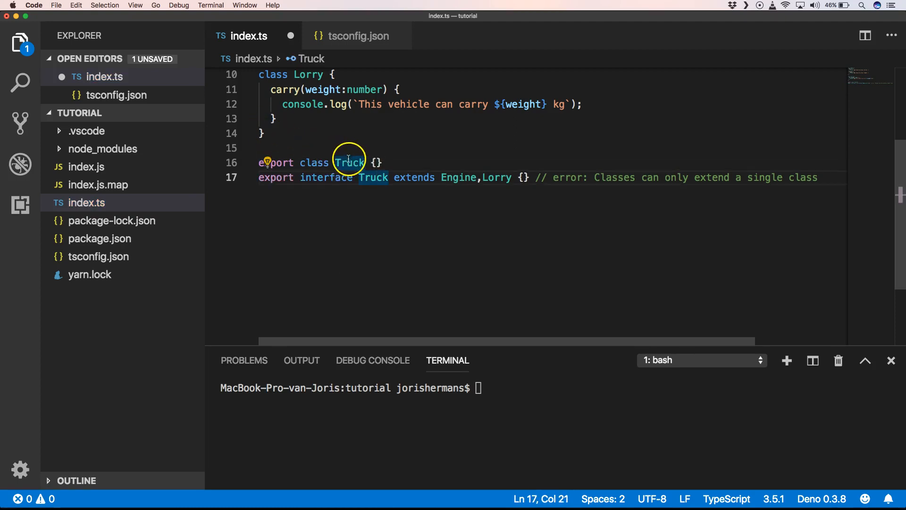
mouse_move(373, 178)
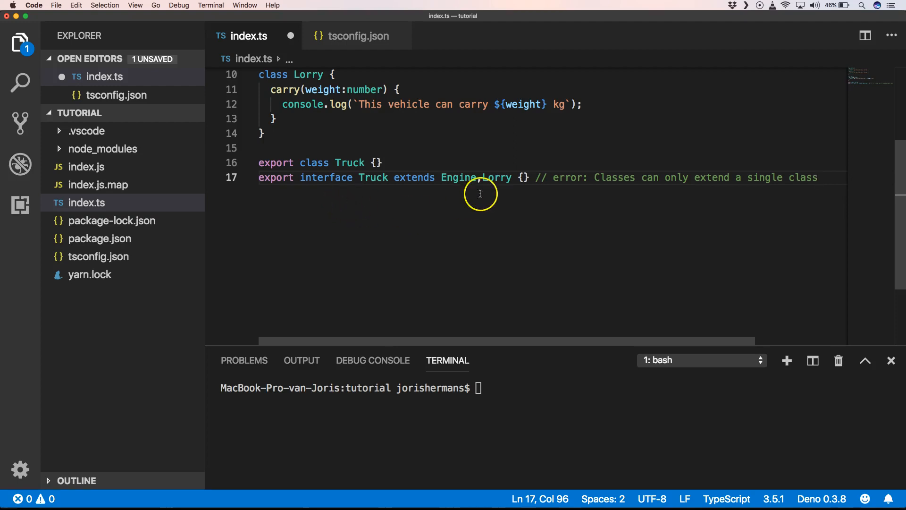
mouse_move(771, 194)
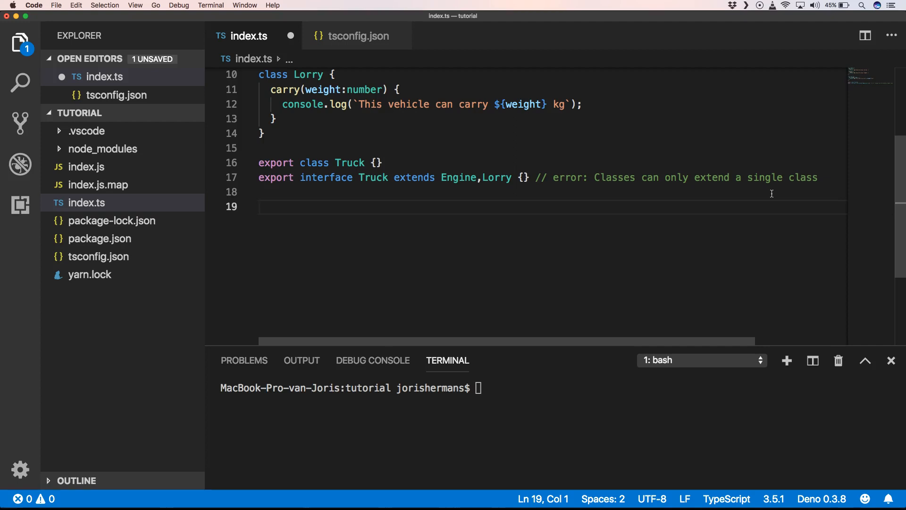
Step: Create 'const truck = new Truck();' and call truck.Start()
type("const truck = new")
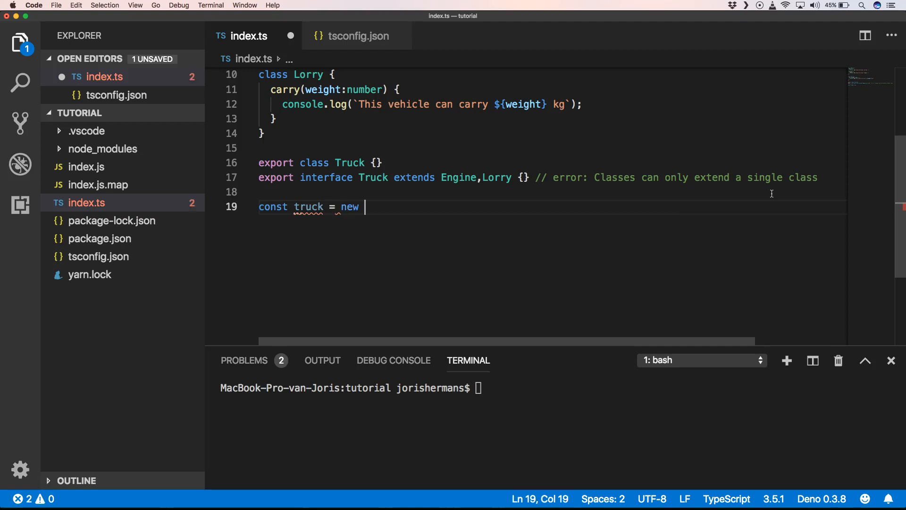
type("Truck();")
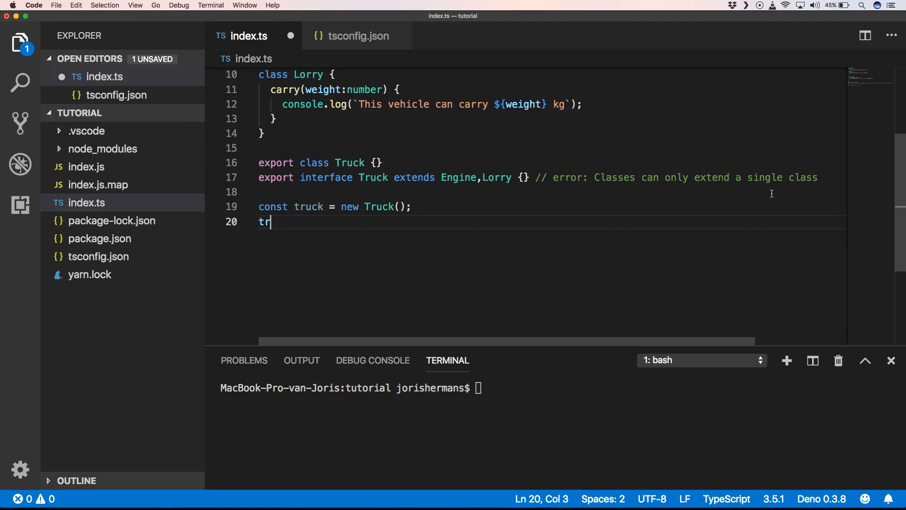
type("uck.S")
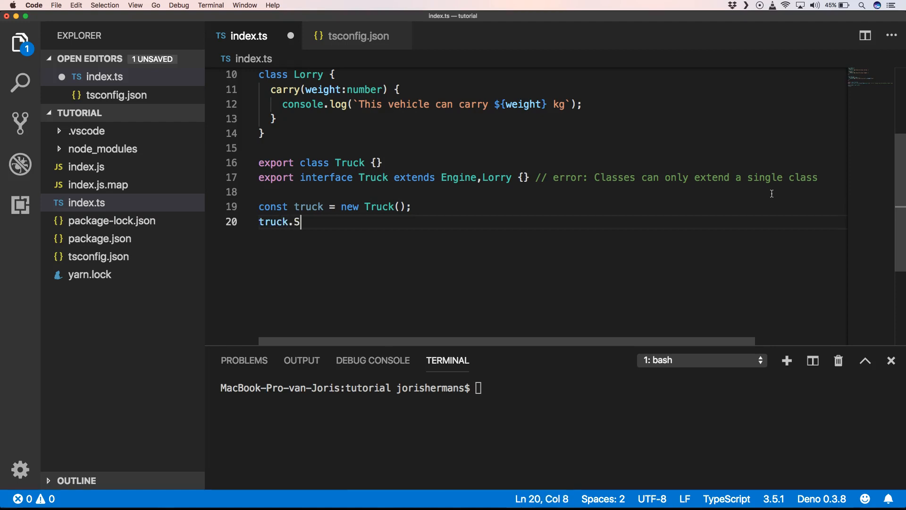
type("tart();")
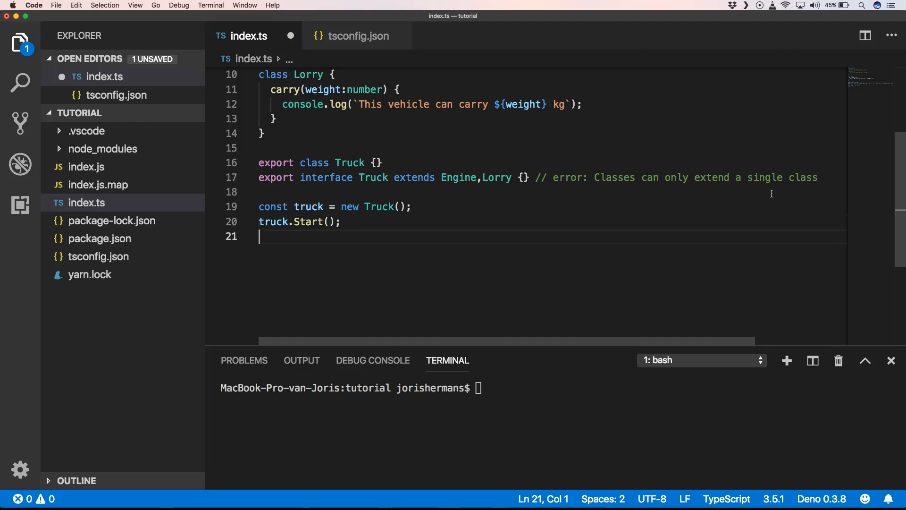
Step: Add the truck.Stopped() and truck.carry(20) calls
type("truck.")
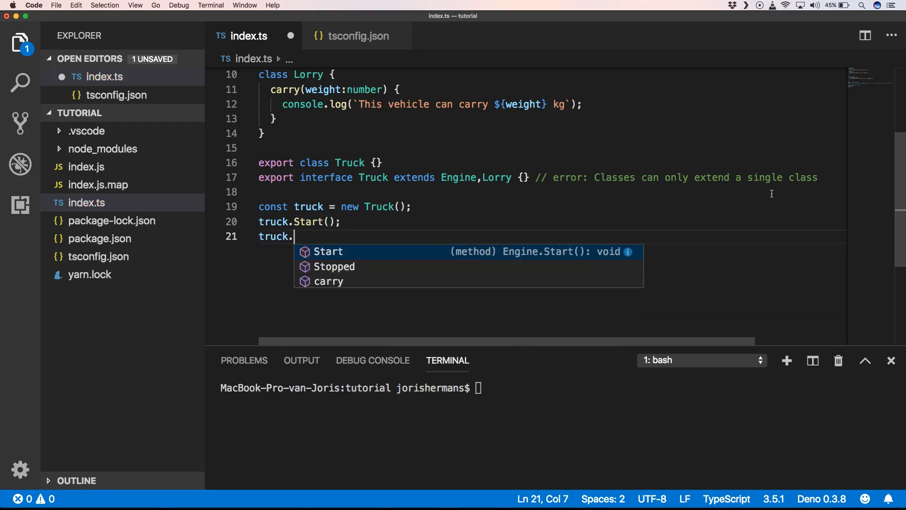
type("Stopped();")
type("truc")
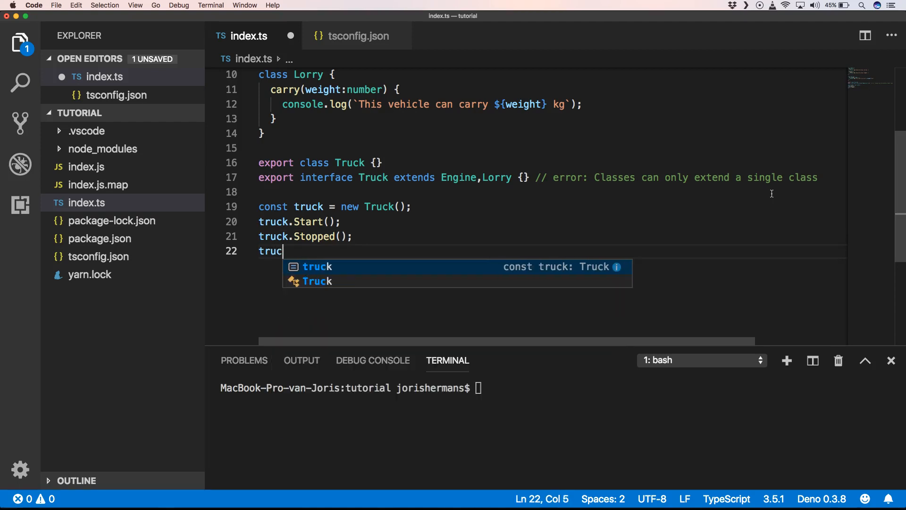
type(".carry(2")
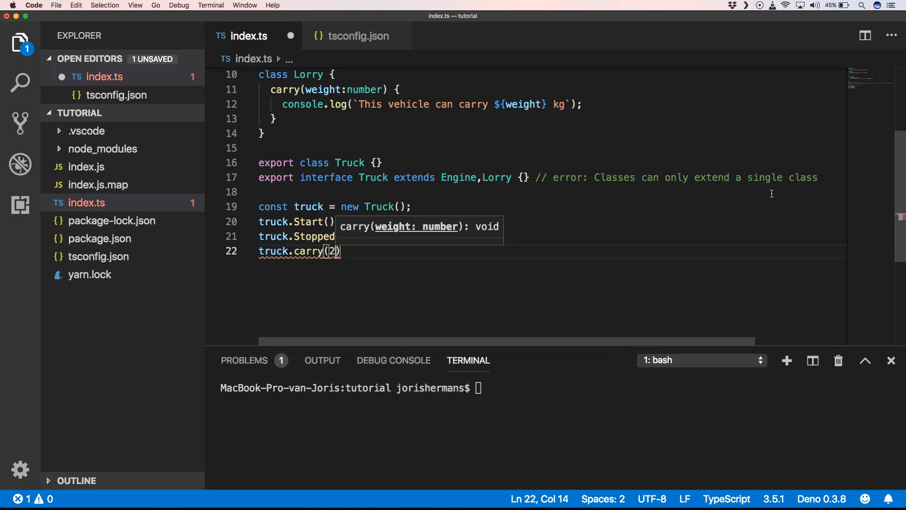
type("0")
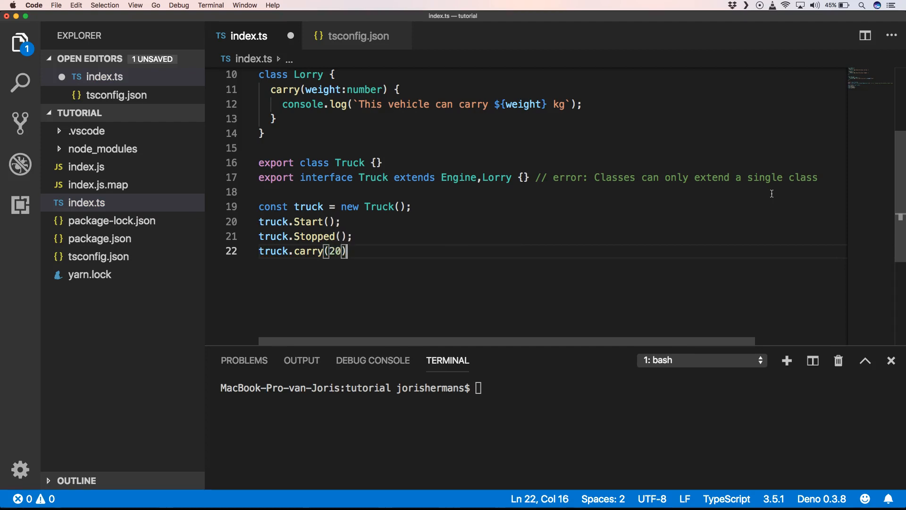
type(";")
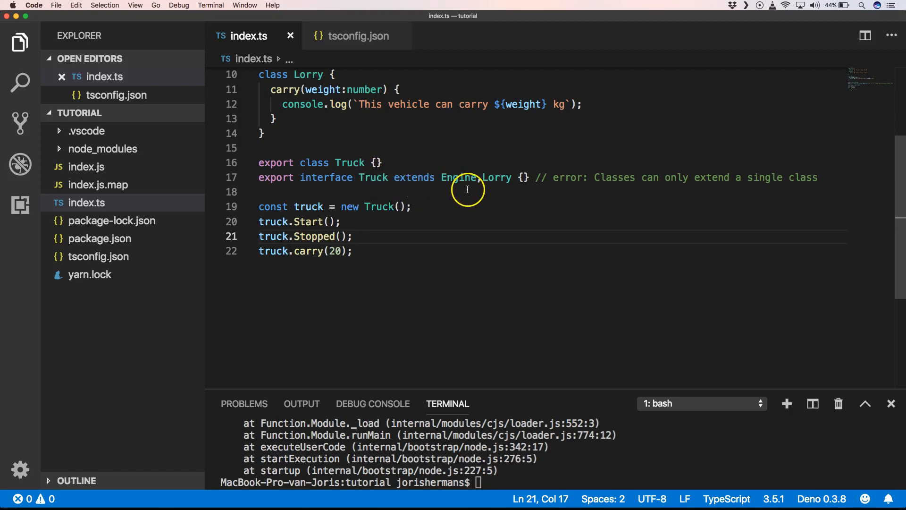
mouse_move(301, 109)
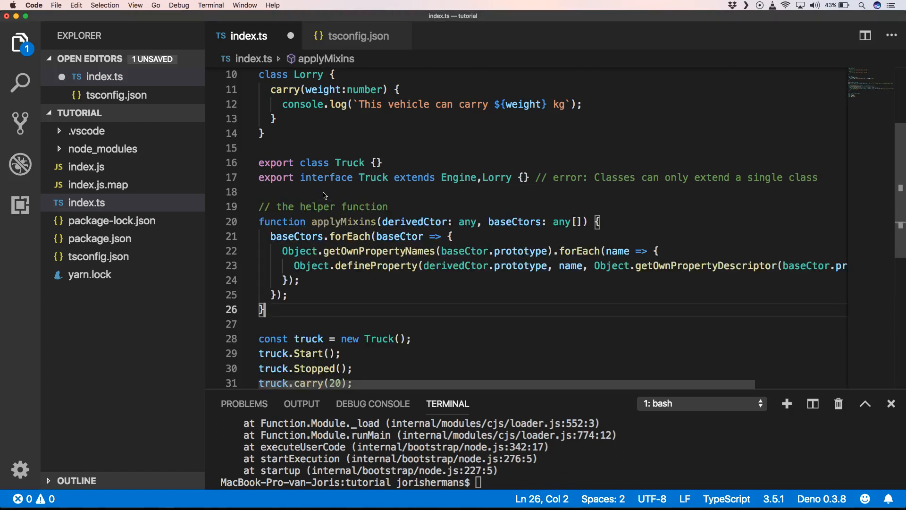
Step: Add 'applyMixins(Truck, [Engine, Lorry]);' after the helper and save index.ts
type("applyMixins")
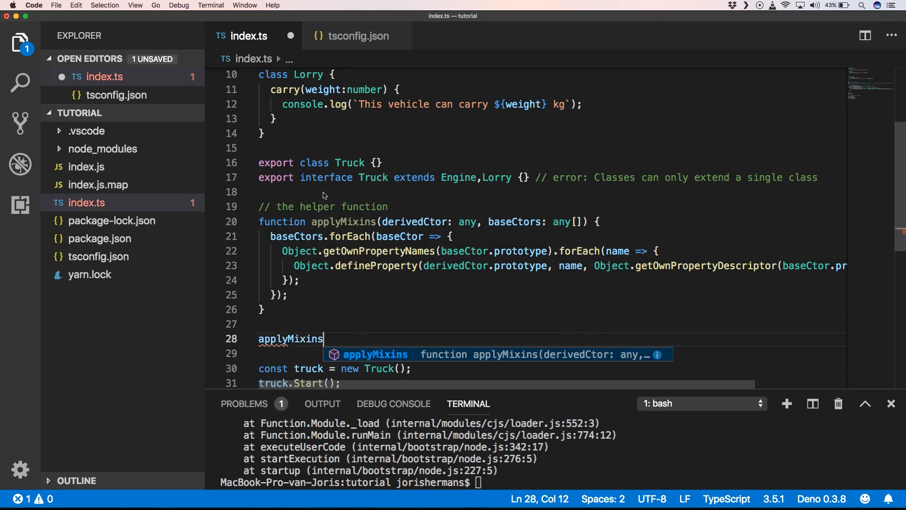
type("(Truck,")
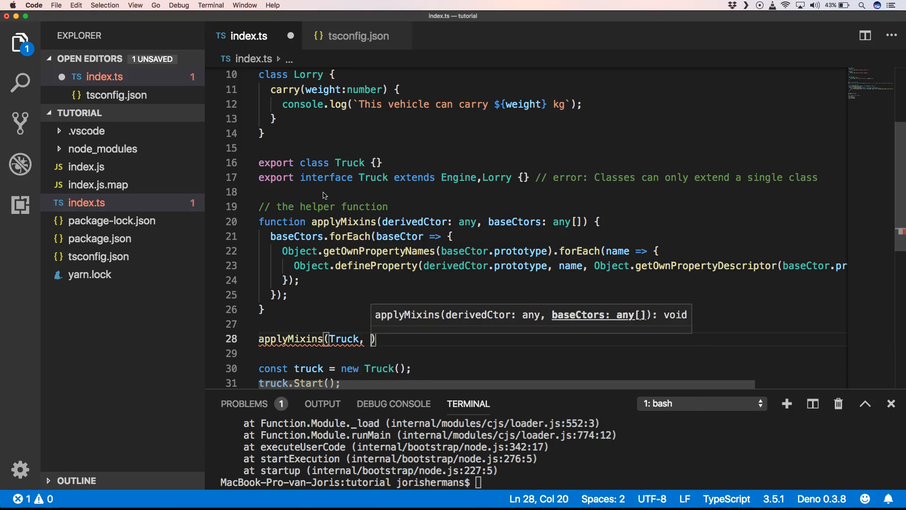
type("[]")
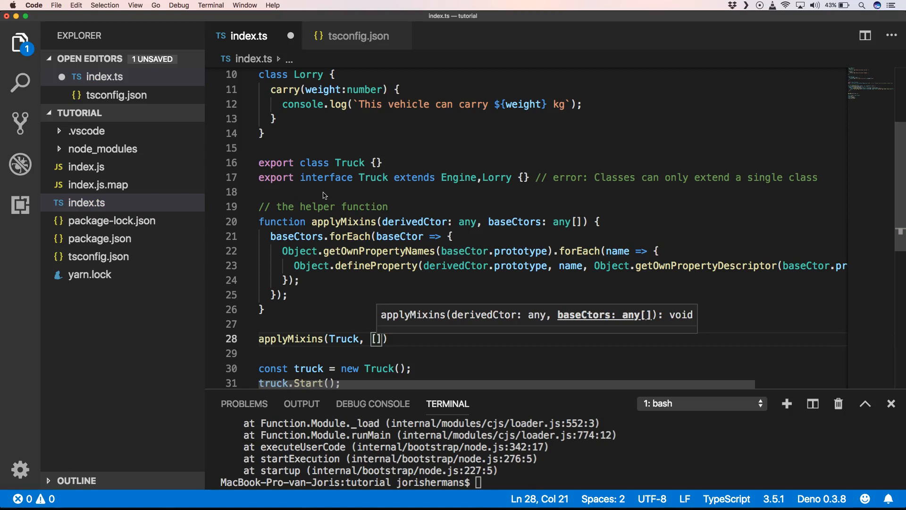
type("Engine,")
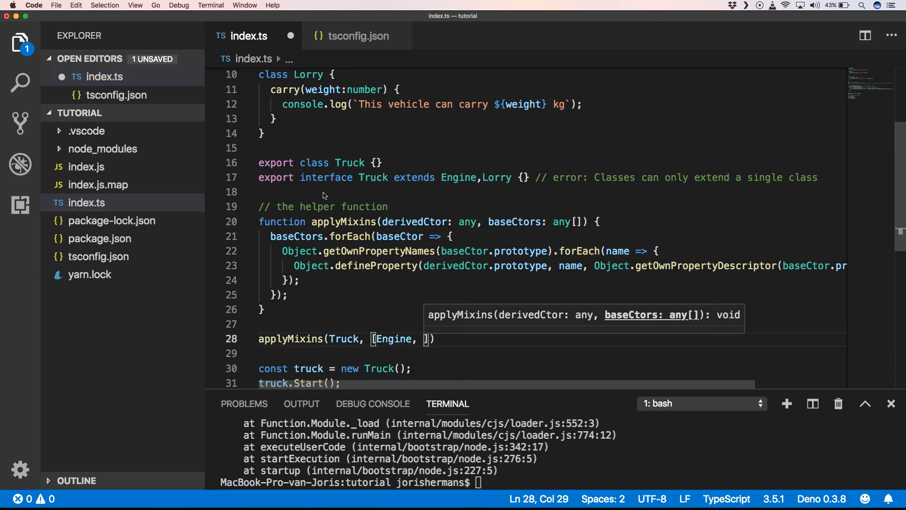
type("Lorry")
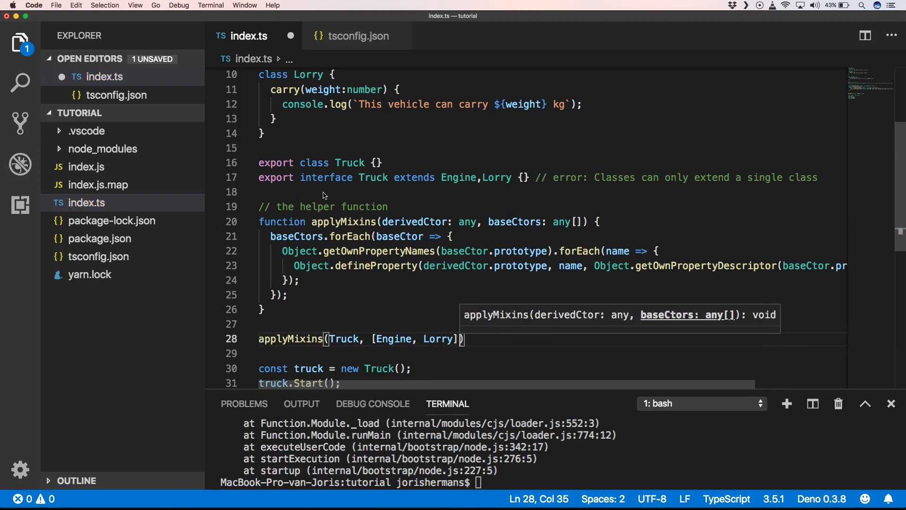
type(";")
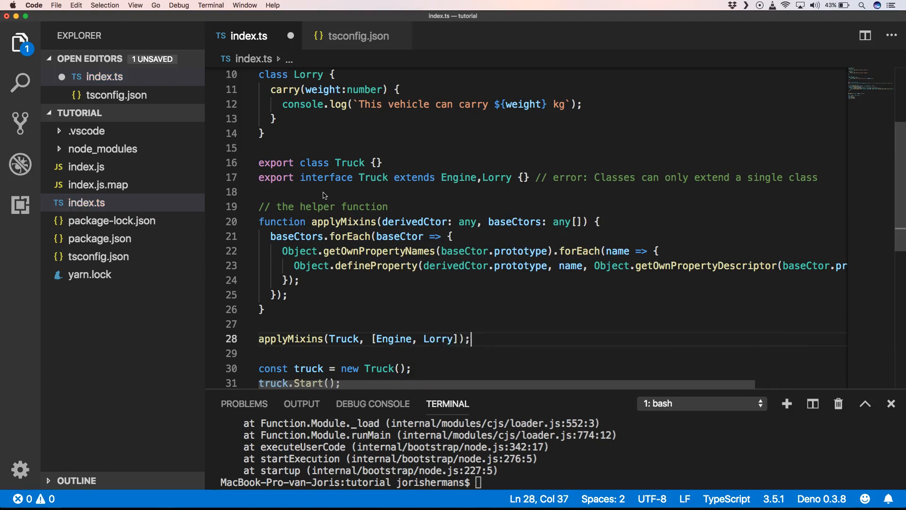
key("cmd+s")
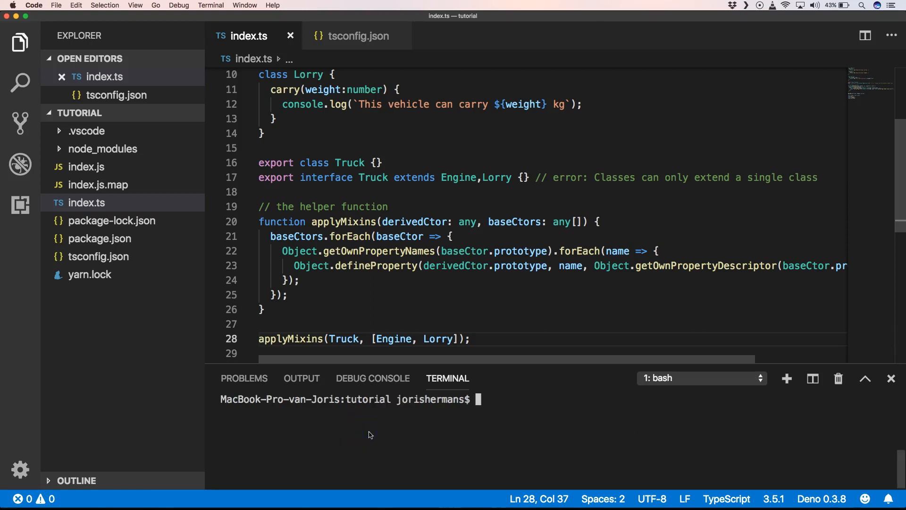
Step: Begin typing the node command in the cleared terminal
type("n")
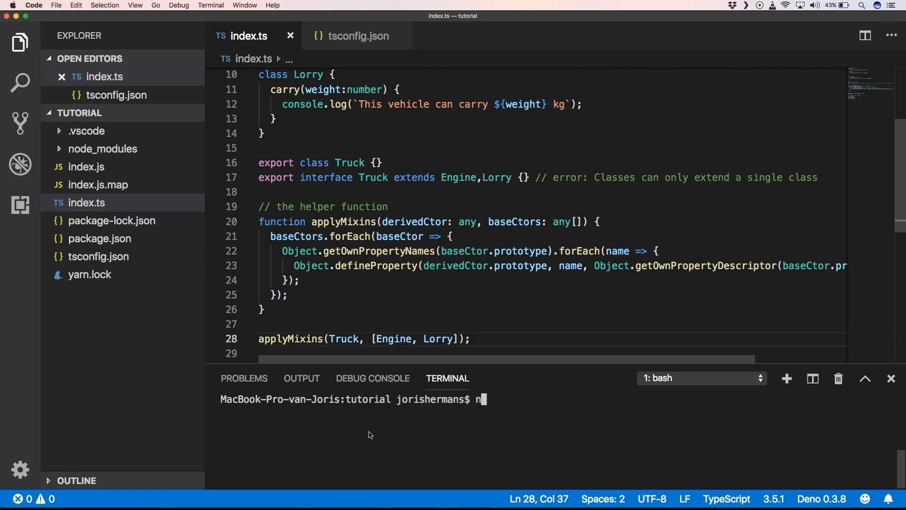